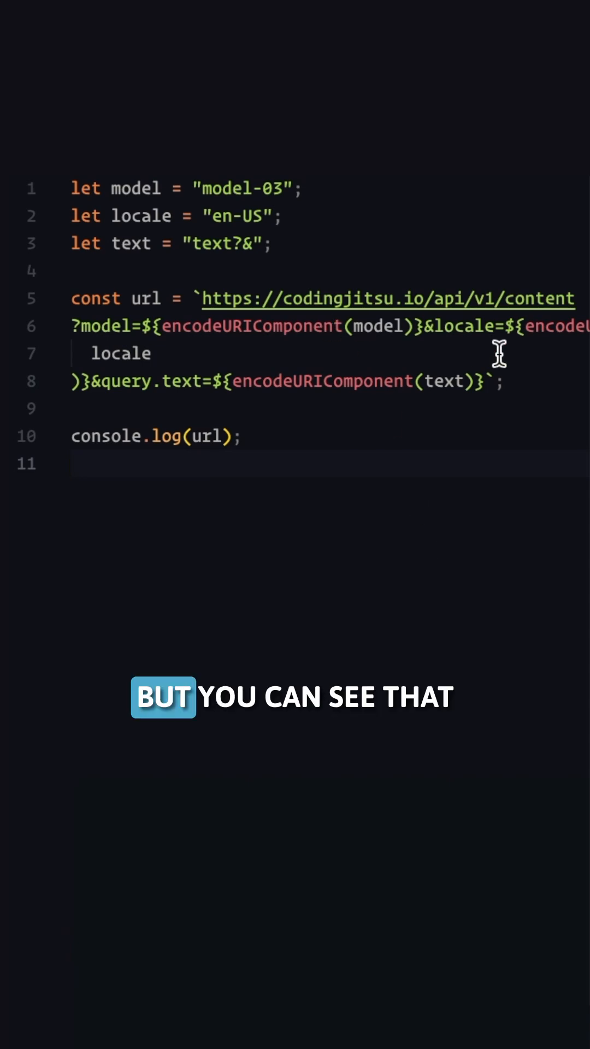
pyautogui.moveTo(74, 391)
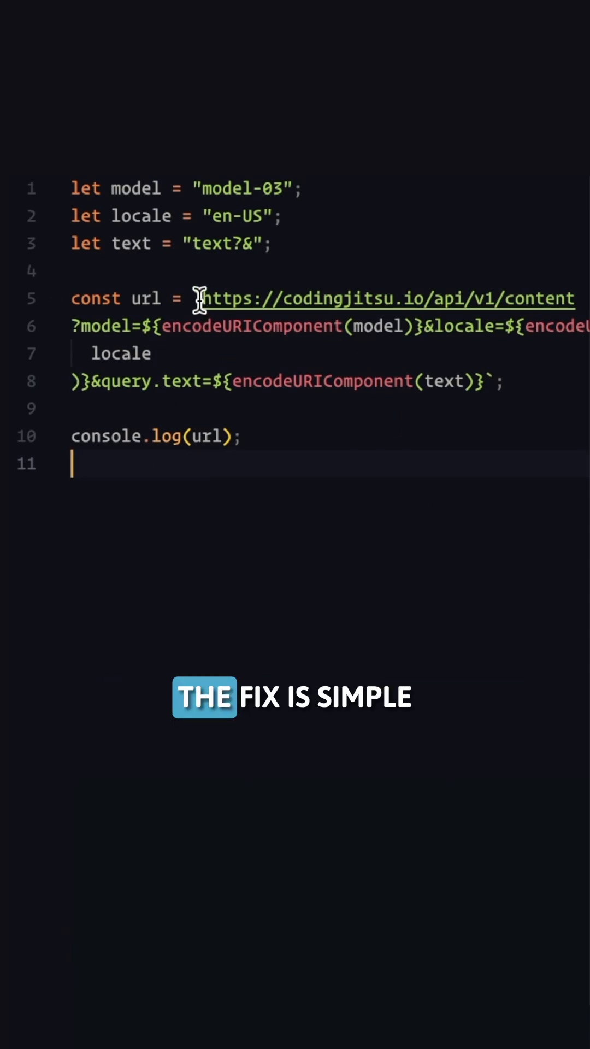
pyautogui.write('new')
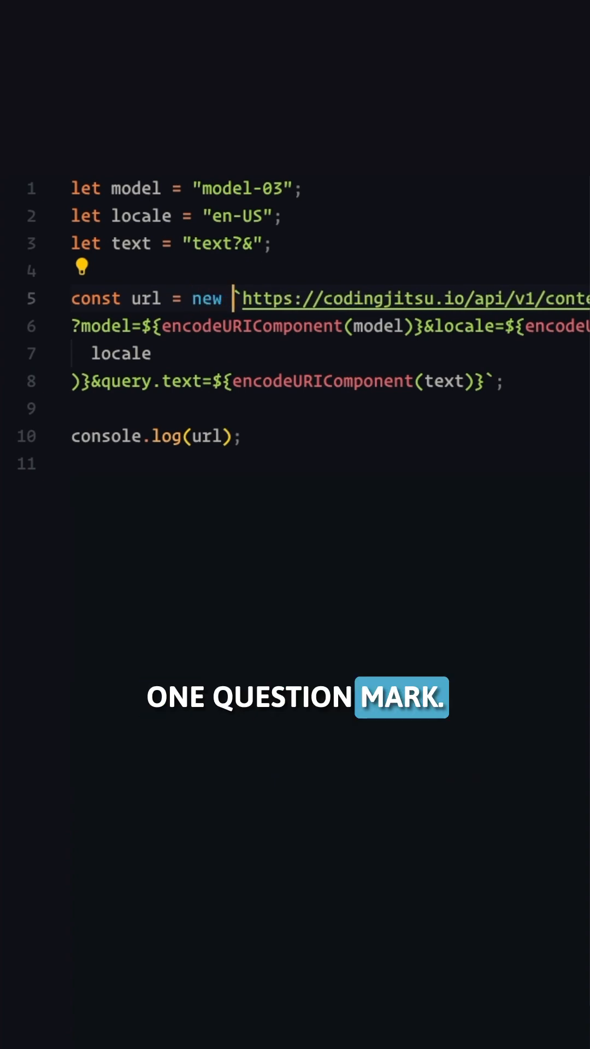
pyautogui.write('URL')
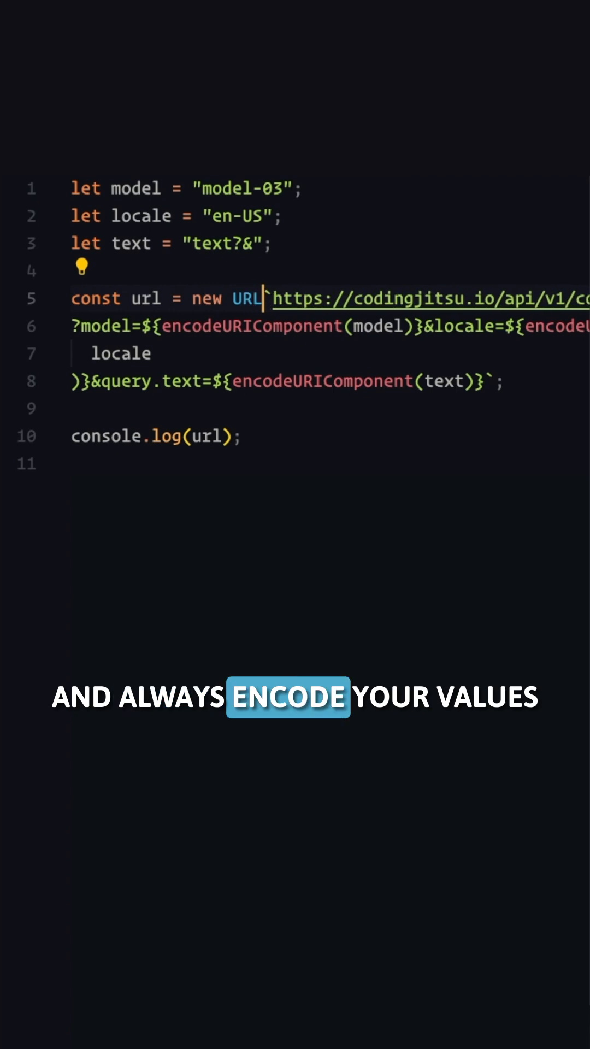